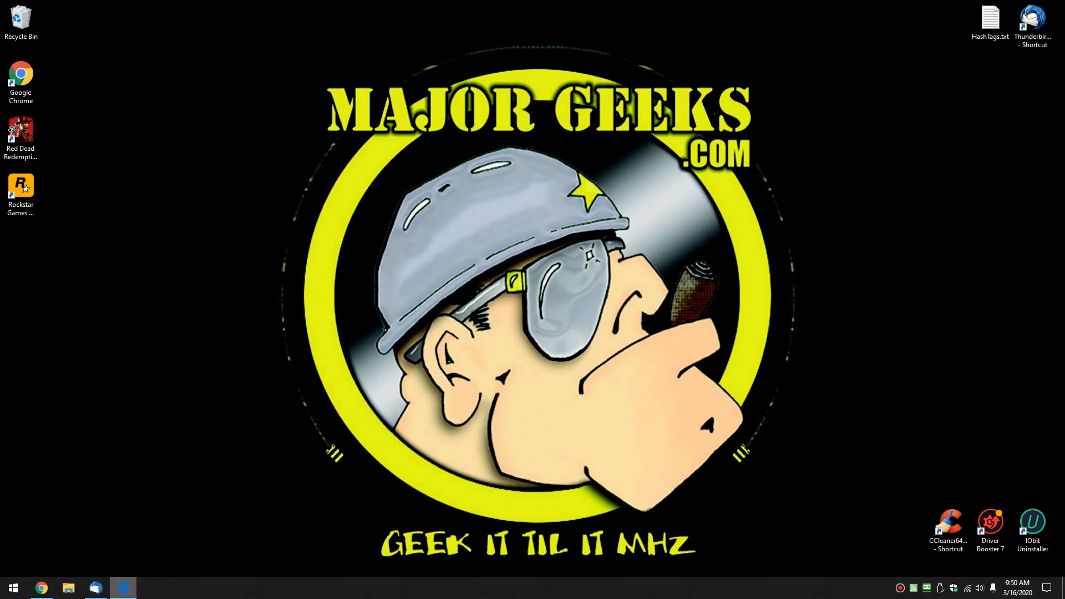
# - Bring up Edge showing the MajorGeeks article on 5GHz Wi-Fi not showing up
pyautogui.click(123, 588)
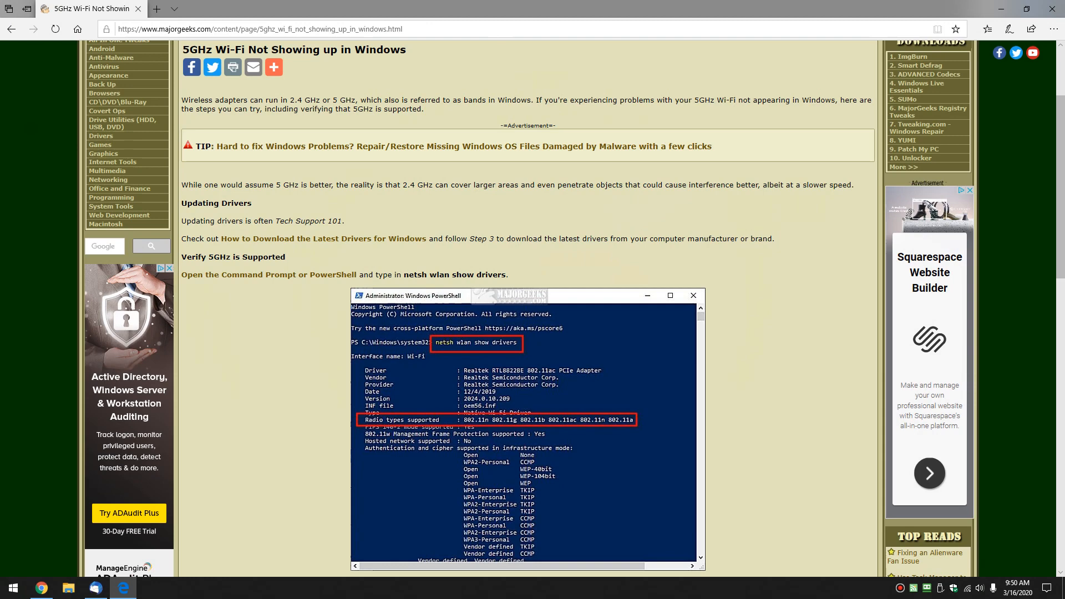
# - Scroll the article down to its 'Verify 5GHz is Supported' section
pyautogui.scroll(-3)
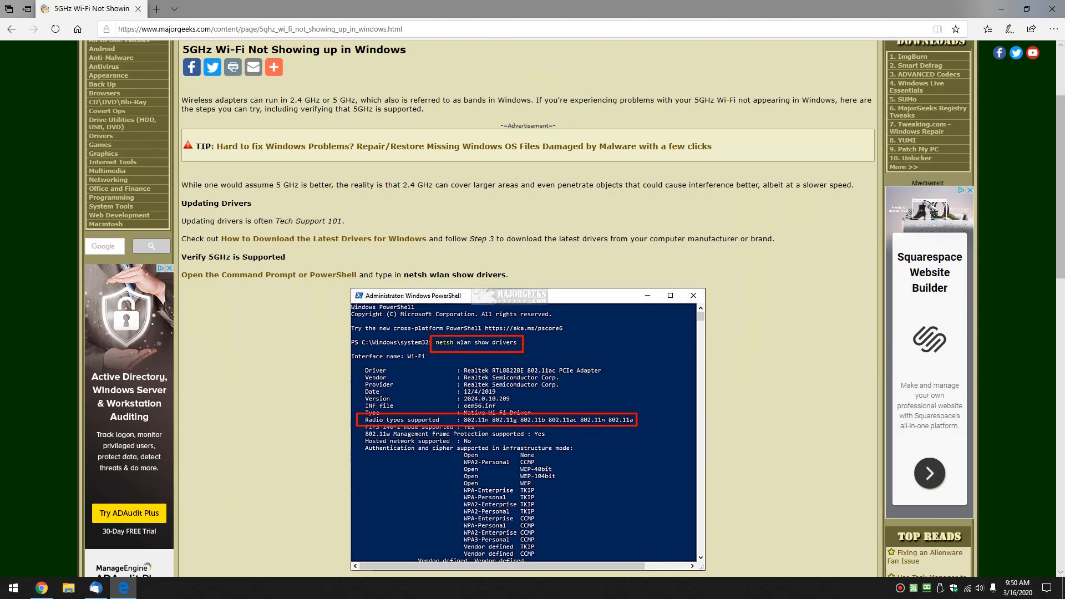
pyautogui.moveTo(324, 239)
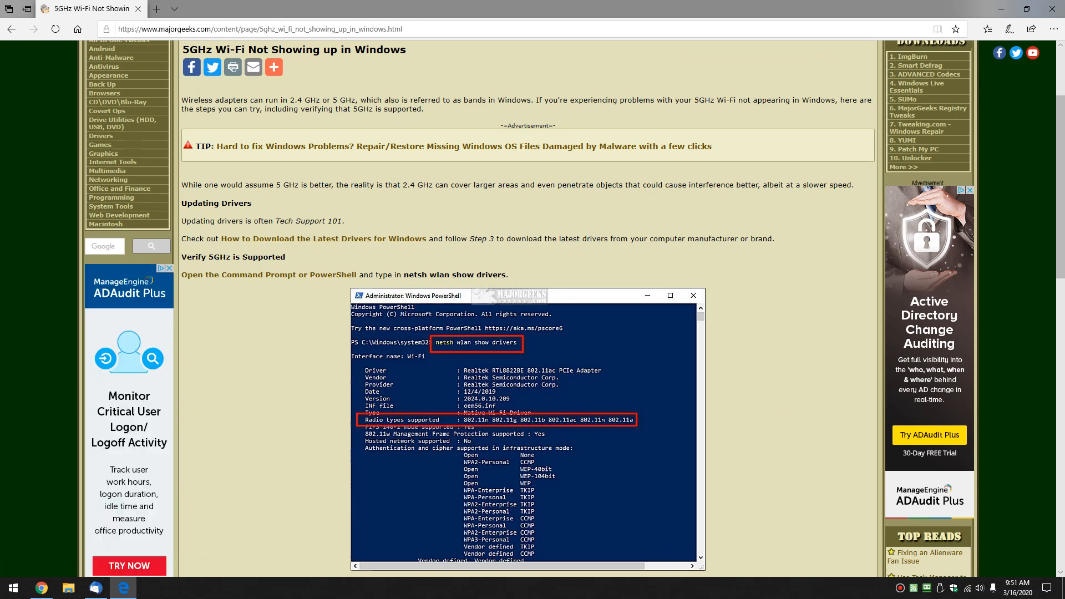
pyautogui.scroll(-3)
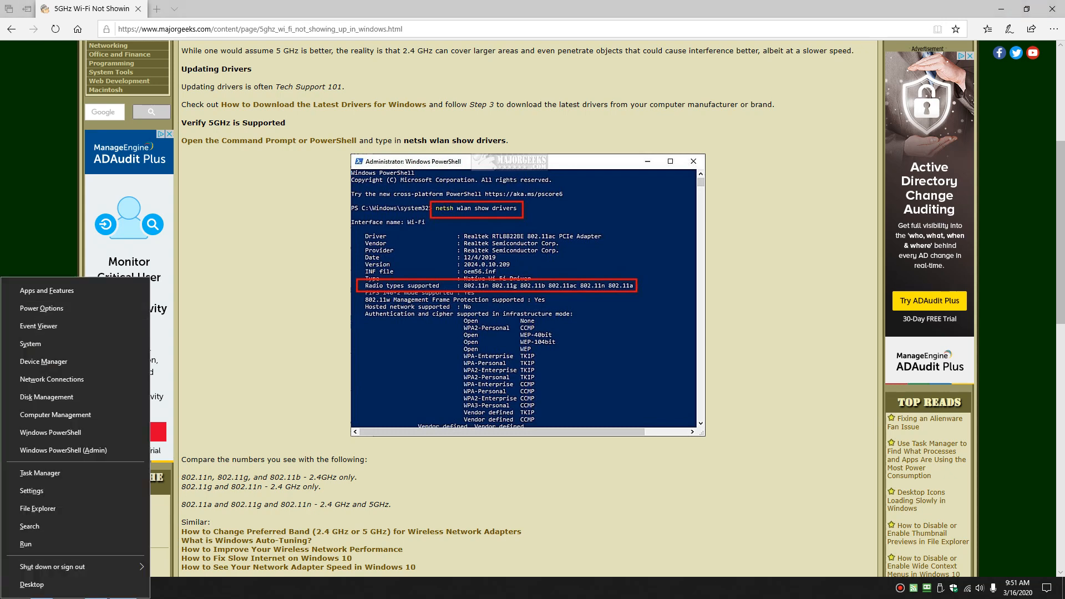
# - Run netsh wlan show drivers in PowerShell, highlight the 802.11a/ac radio types, and minimize
pyautogui.click(49, 433)
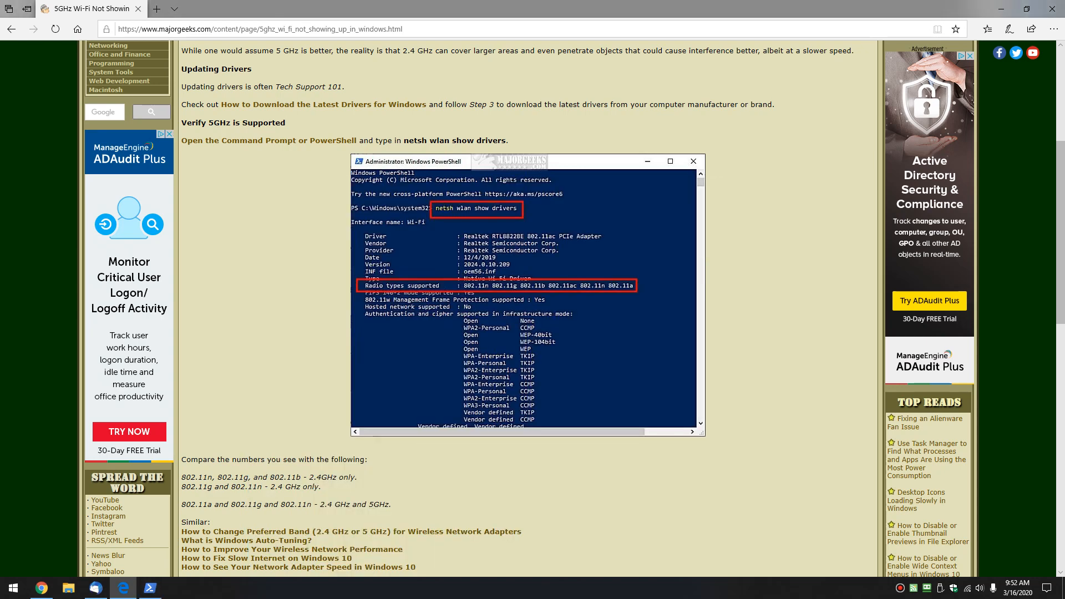
pyautogui.scroll(-3)
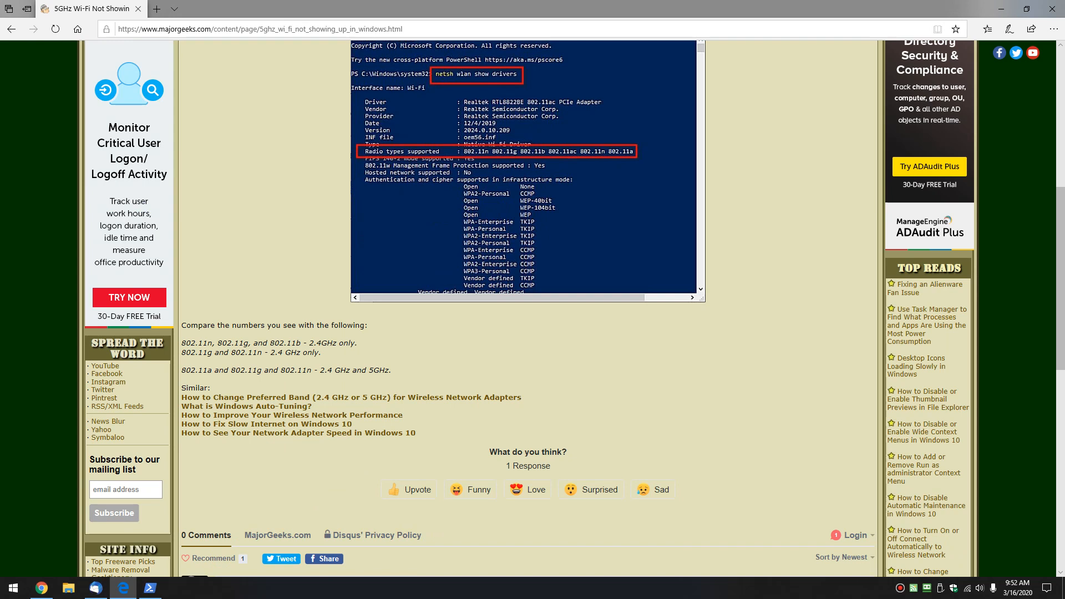
pyautogui.moveTo(184, 343); pyautogui.dragTo(300, 342)
pyautogui.write('netsh wlan show drivers')
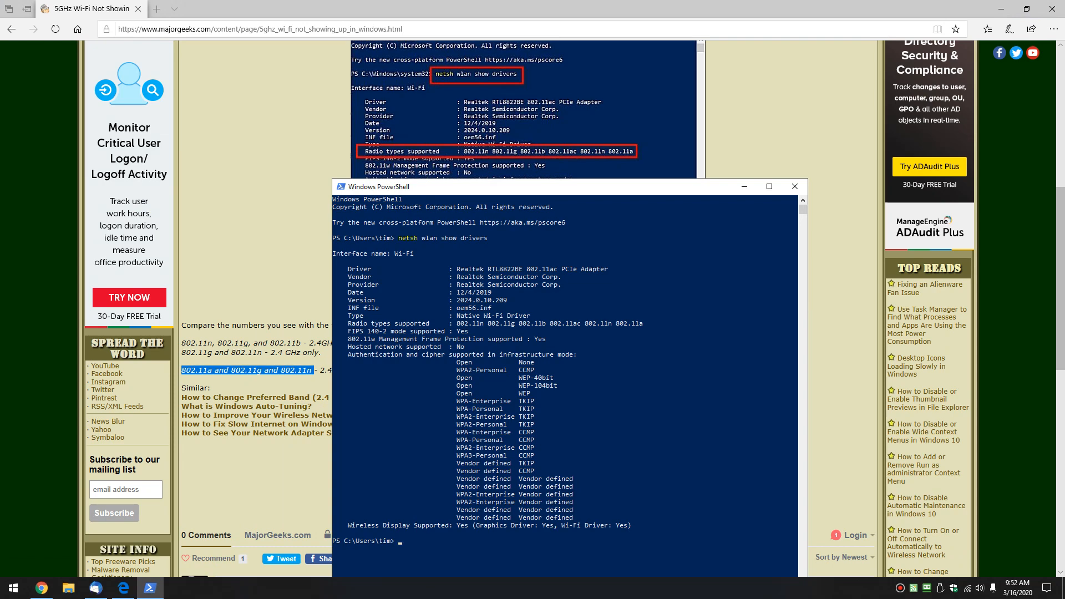
pyautogui.click(793, 186)
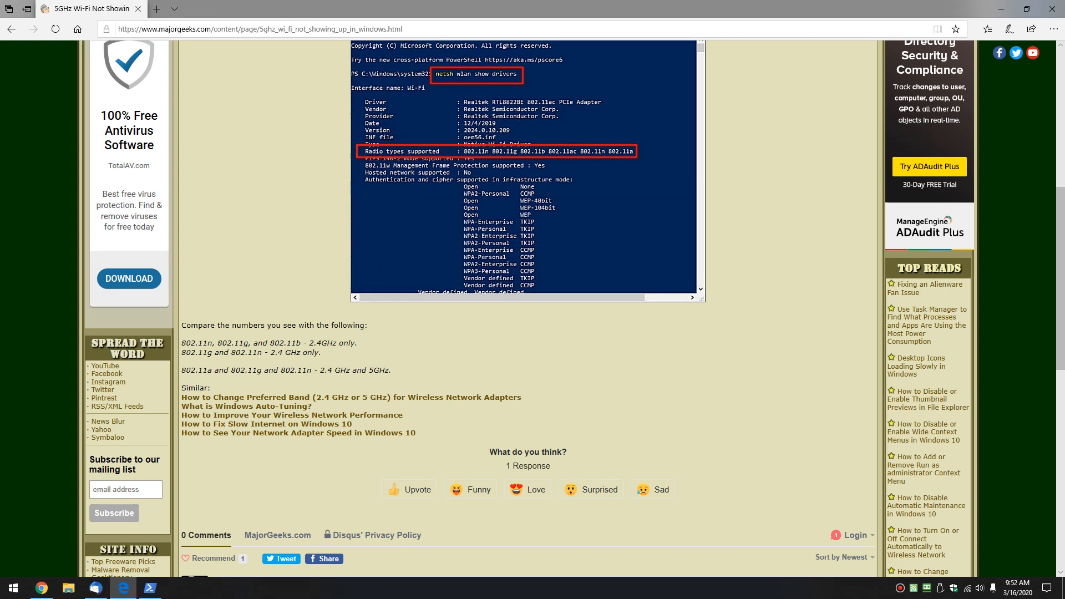
# - Open the 'How to Change Preferred Band (2.4 GHz or 5 GHz)' article from Similar links
pyautogui.moveTo(183, 343); pyautogui.dragTo(268, 343)
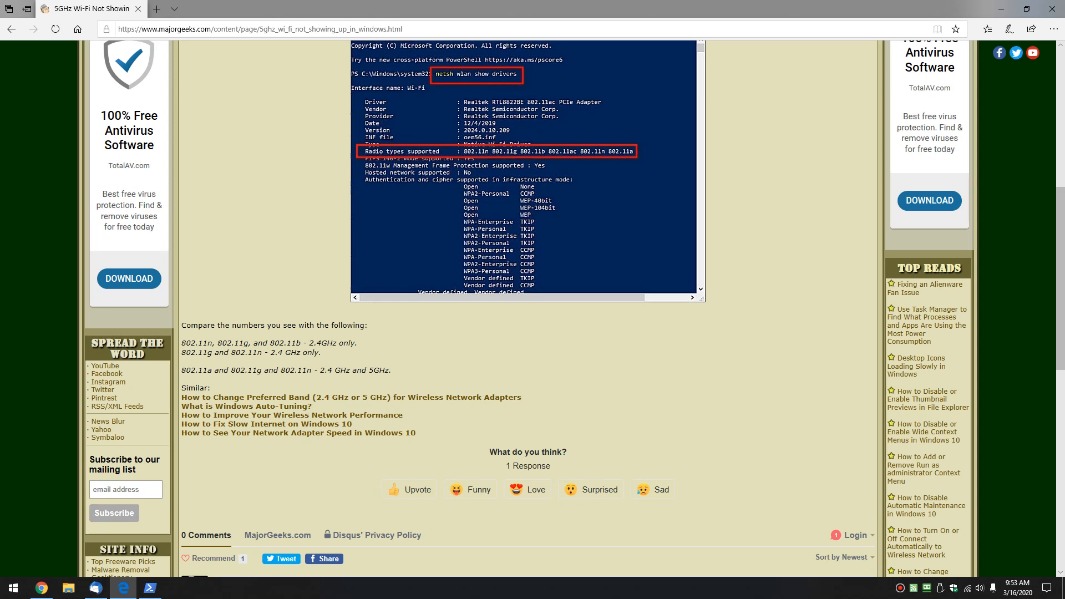
pyautogui.scroll(-3)
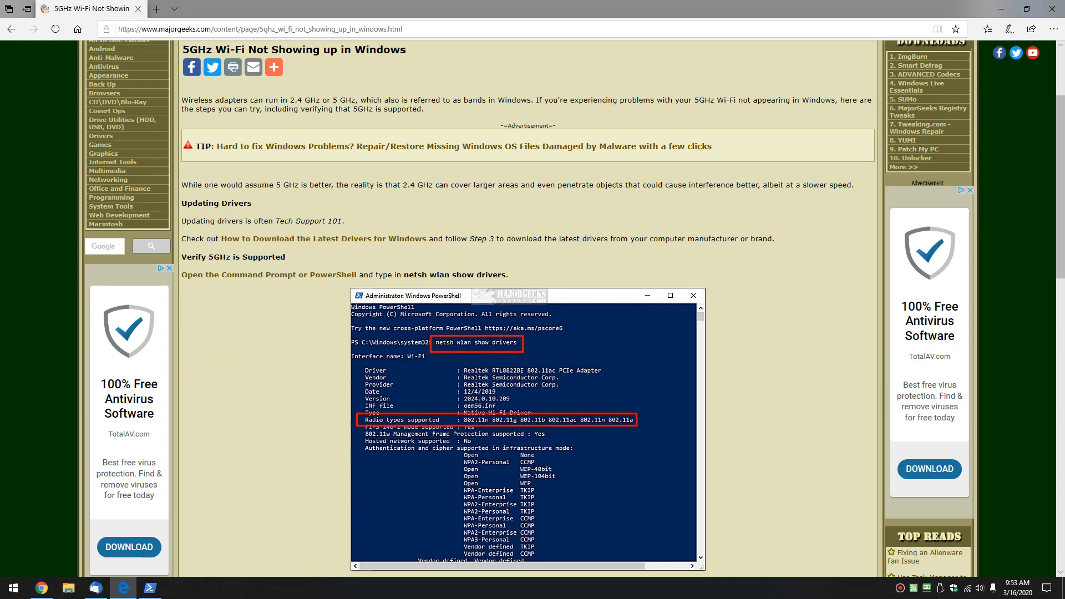
pyautogui.scroll(-3)
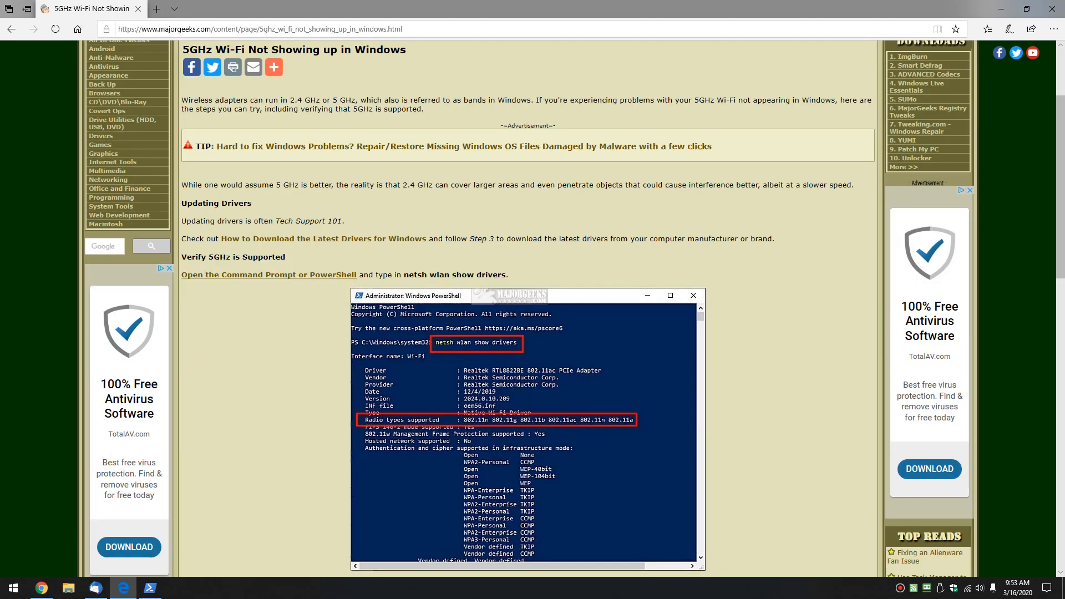
pyautogui.scroll(-3)
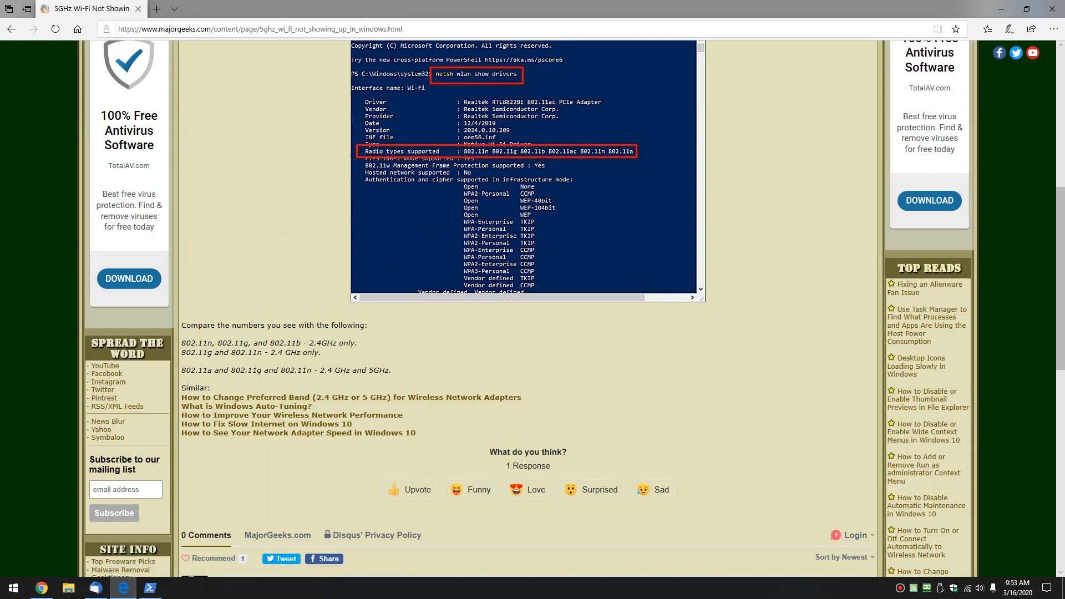
pyautogui.moveTo(351, 396)
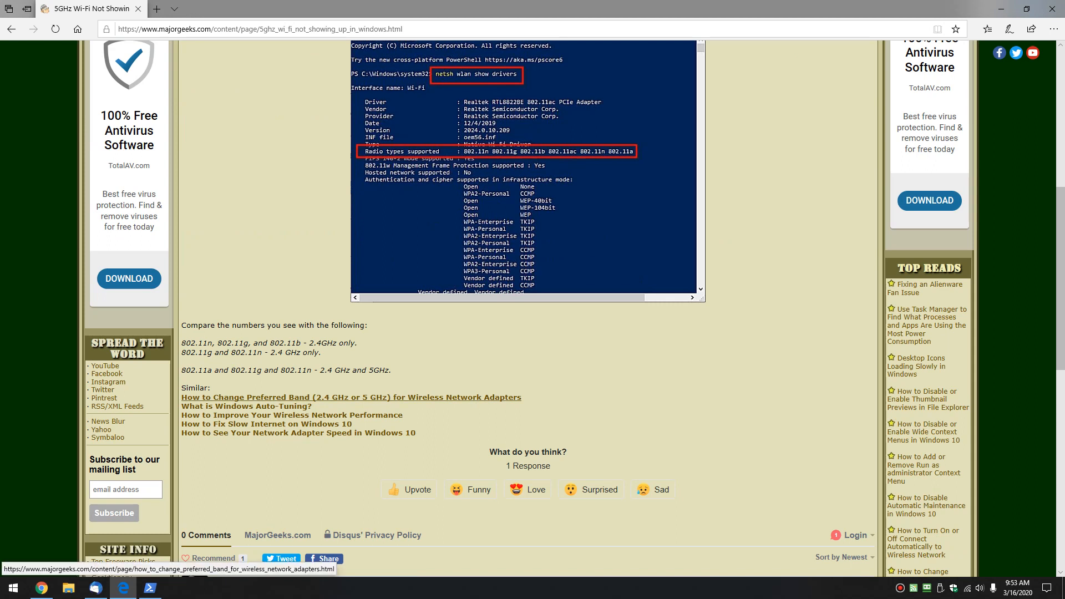
pyautogui.moveTo(292, 415)
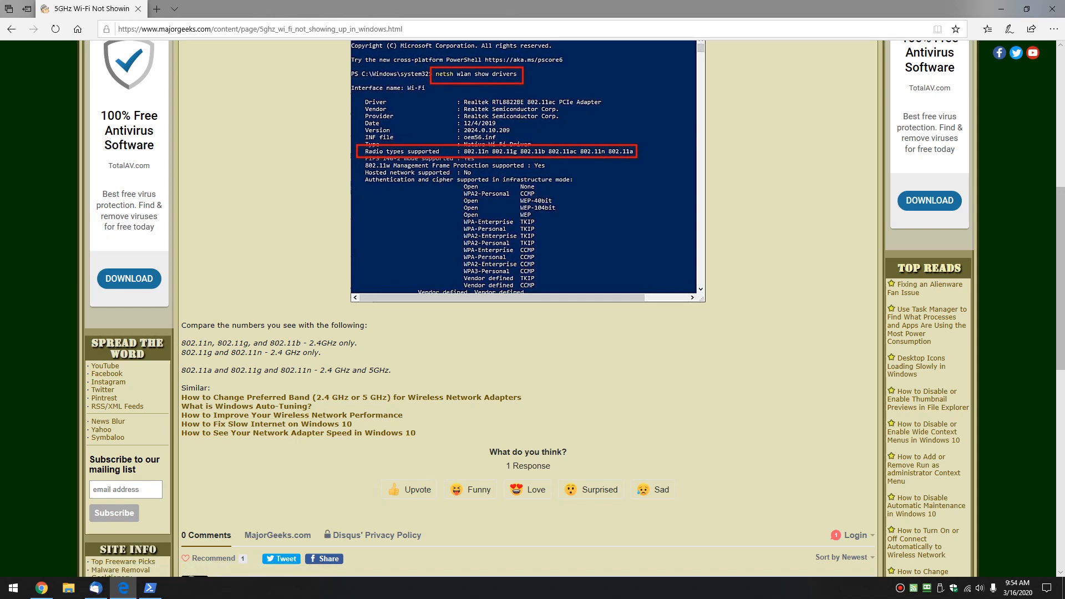
pyautogui.click(351, 401)
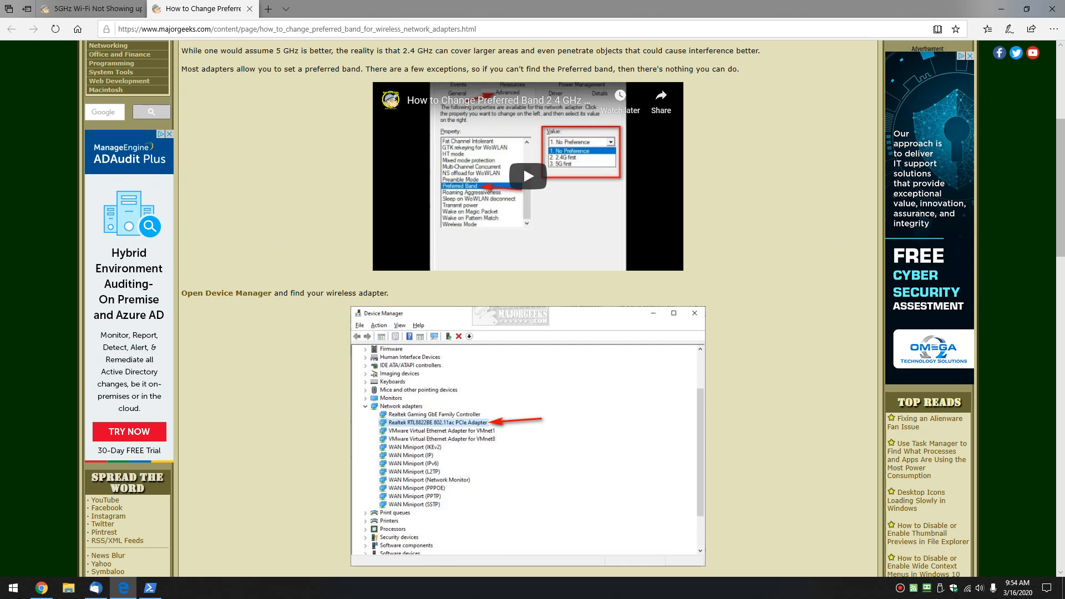
# - Scroll to the article's Advanced tab Preferred Band steps and bring up Windows search
pyautogui.scroll(-3)
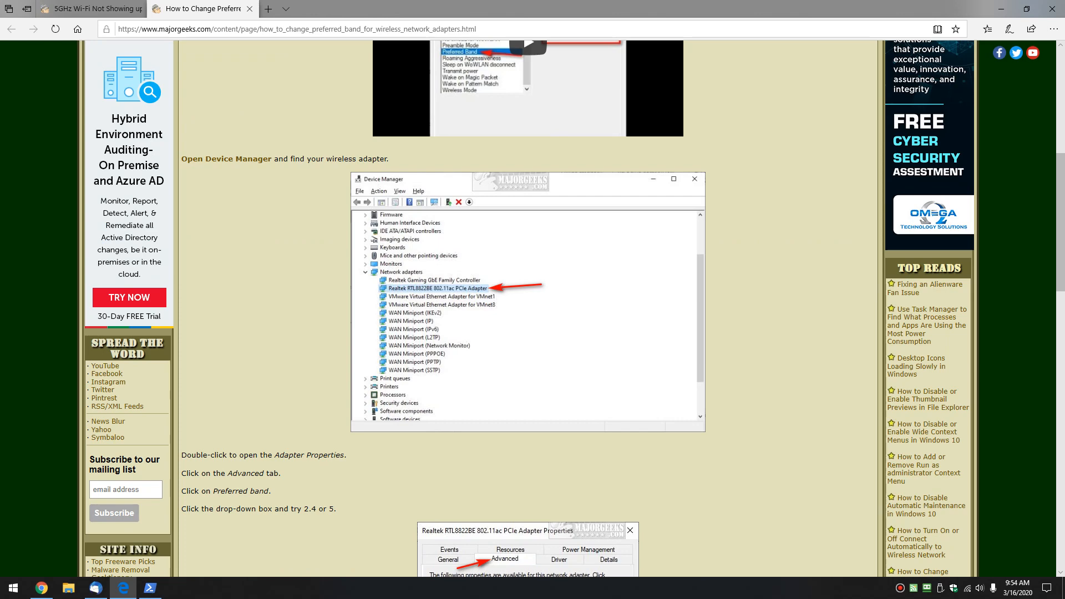
pyautogui.scroll(-3)
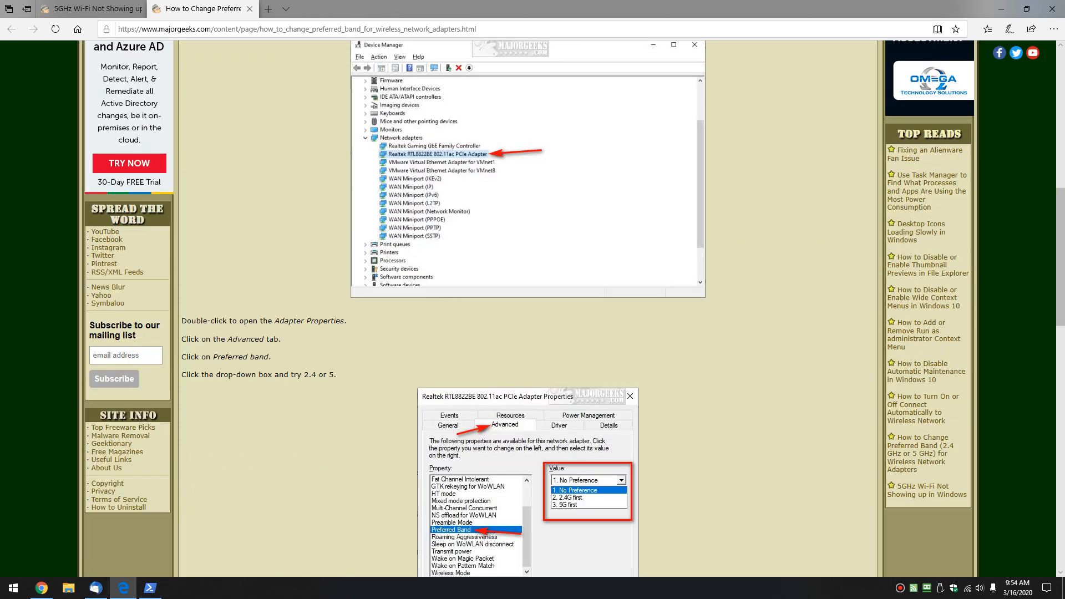
pyautogui.click(13, 588)
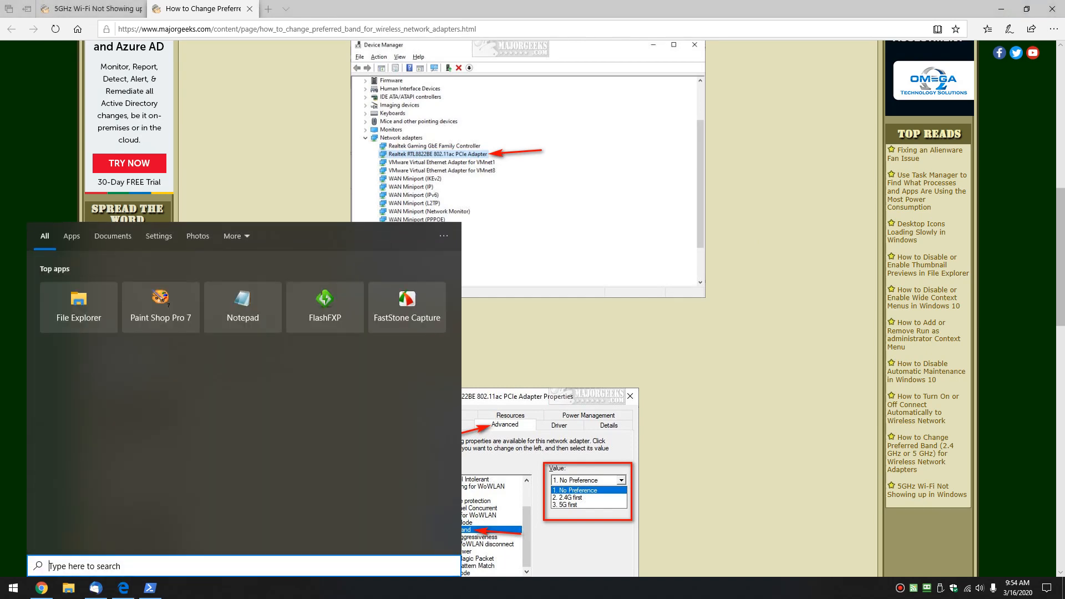
# - Search 'device manager' and open the Realtek RTL8822BE 802.11ac adapter's properties
pyautogui.write('device manager')
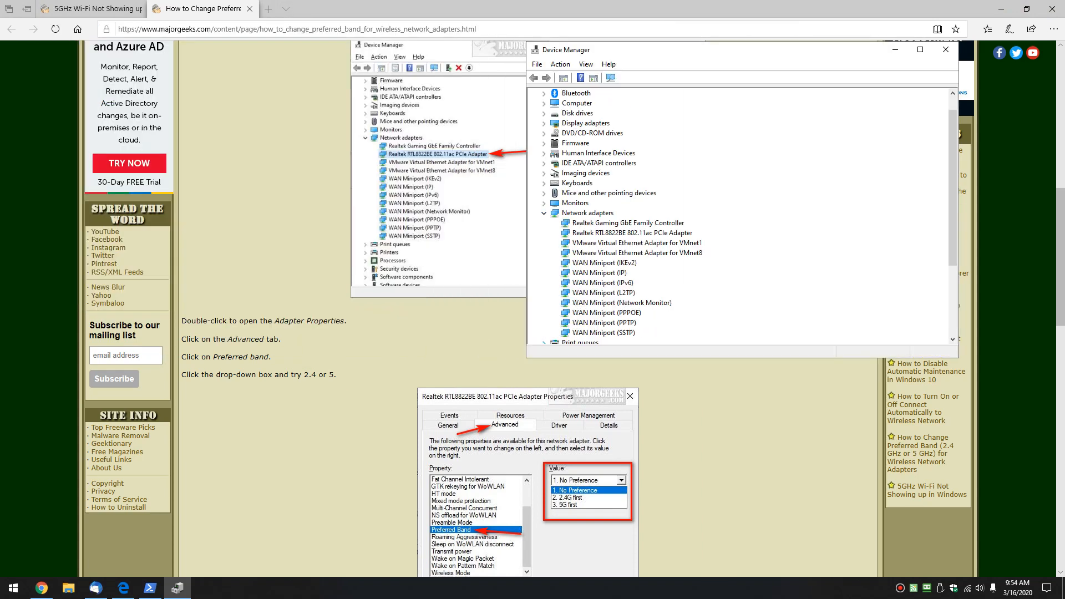
pyautogui.click(631, 233)
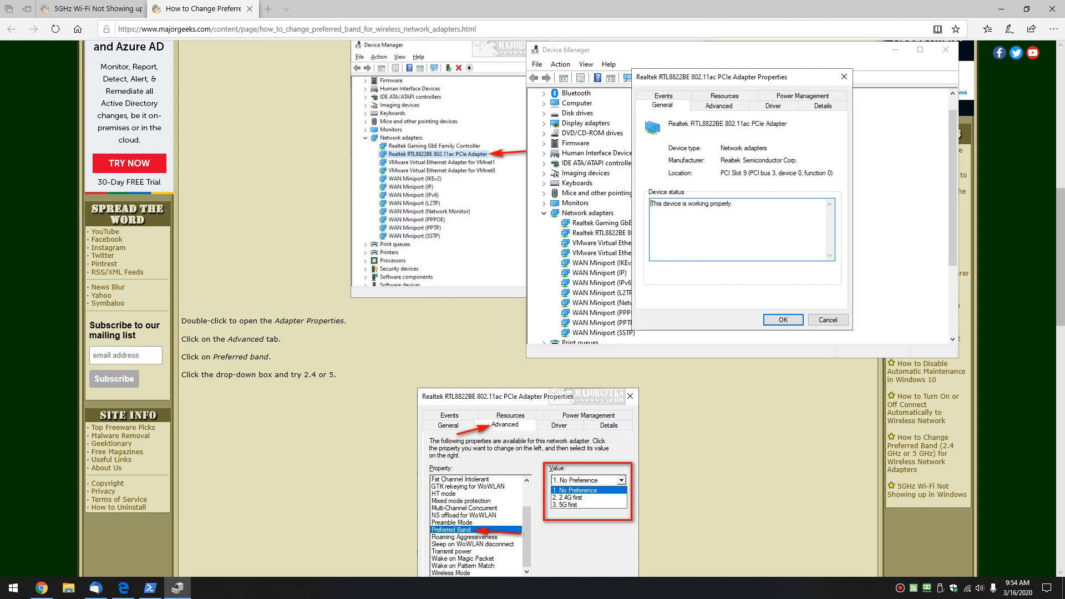
# - On the Advanced tab, inspect the 2.4GHz and 5.2GHz 802.11n channel width properties
pyautogui.click(717, 106)
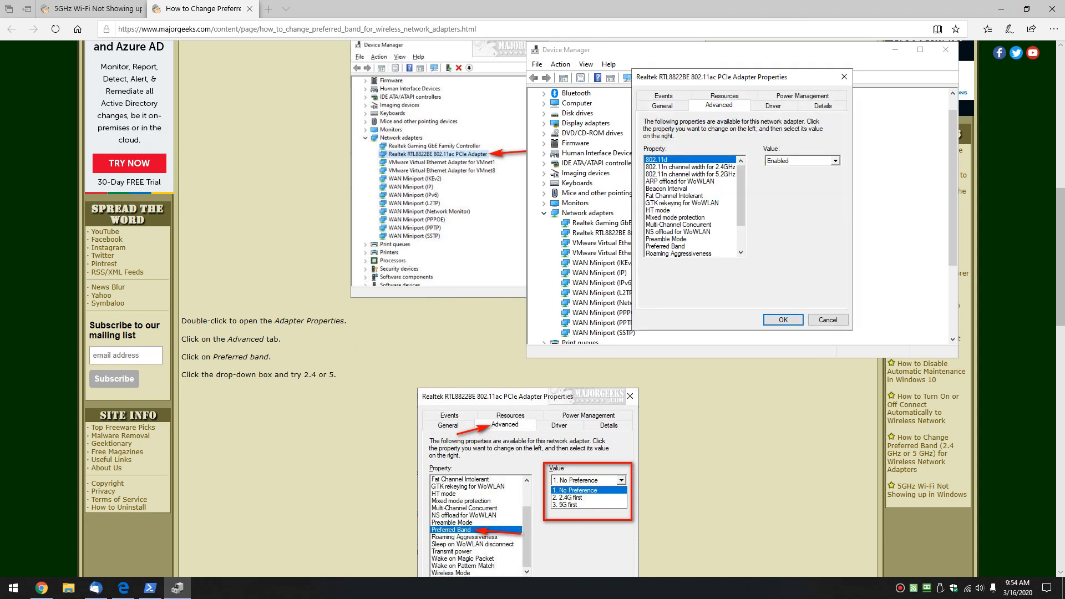
pyautogui.click(687, 166)
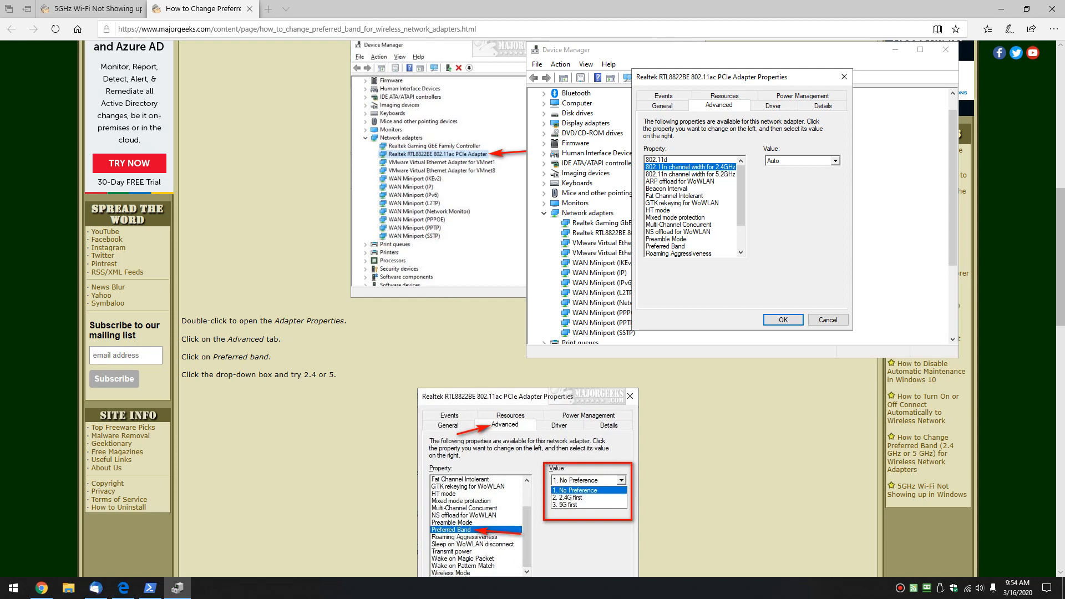
pyautogui.click(688, 173)
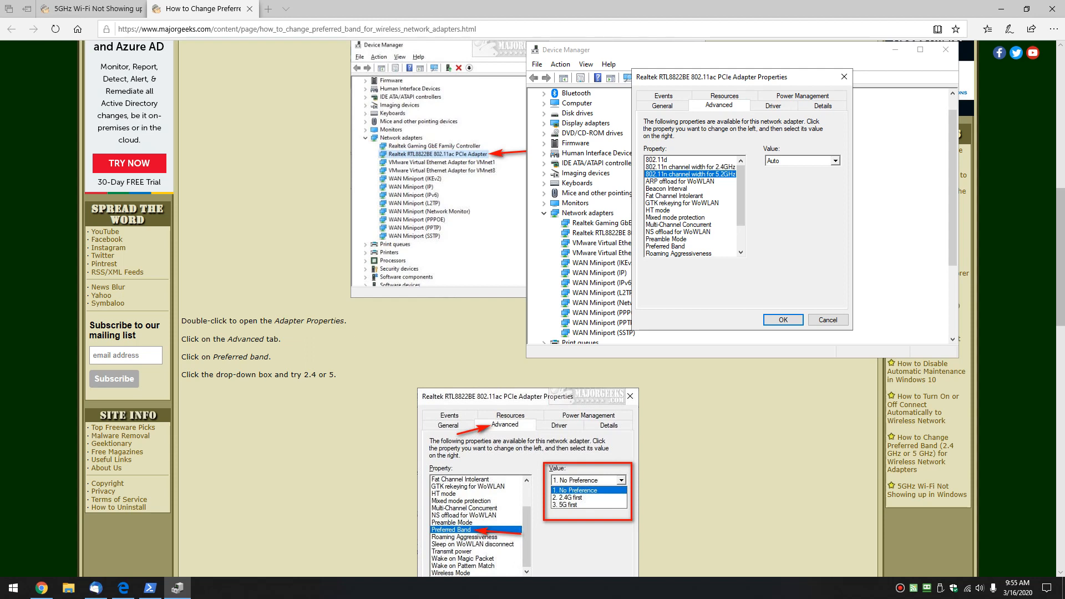
pyautogui.click(689, 167)
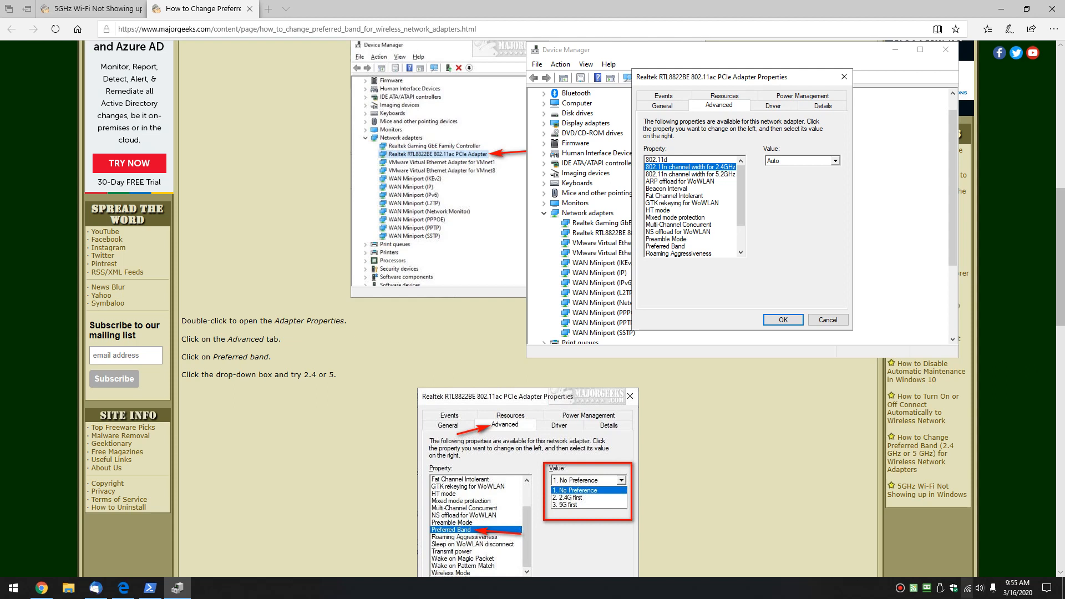
pyautogui.click(980, 587)
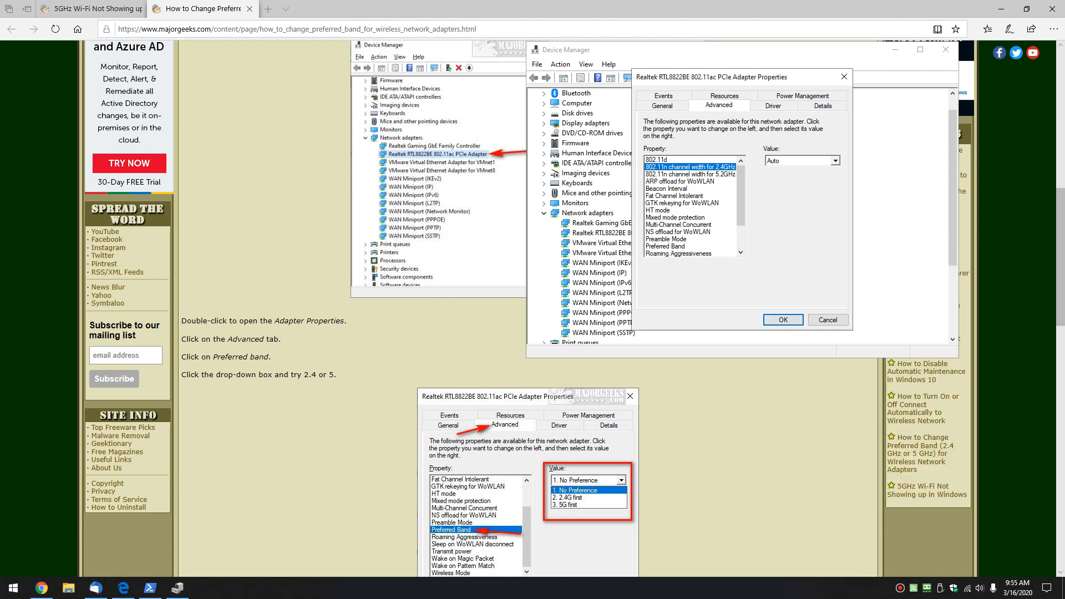
# - Show the Preferred Band values No Preference, 2.4G first and 5G first, then close properties
pyautogui.scroll(-3)
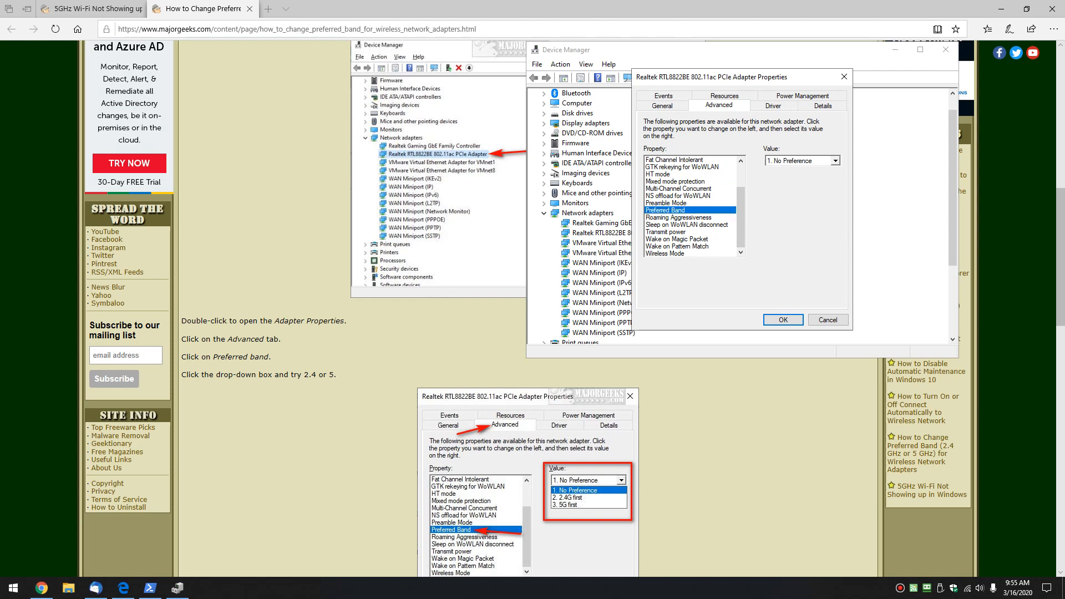
pyautogui.click(835, 160)
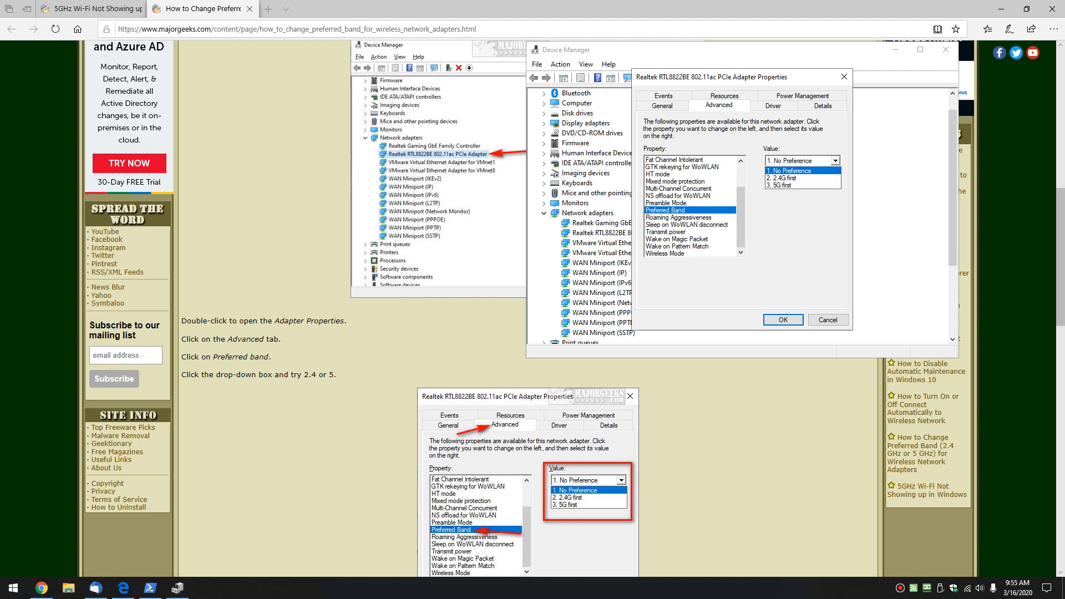
pyautogui.click(781, 178)
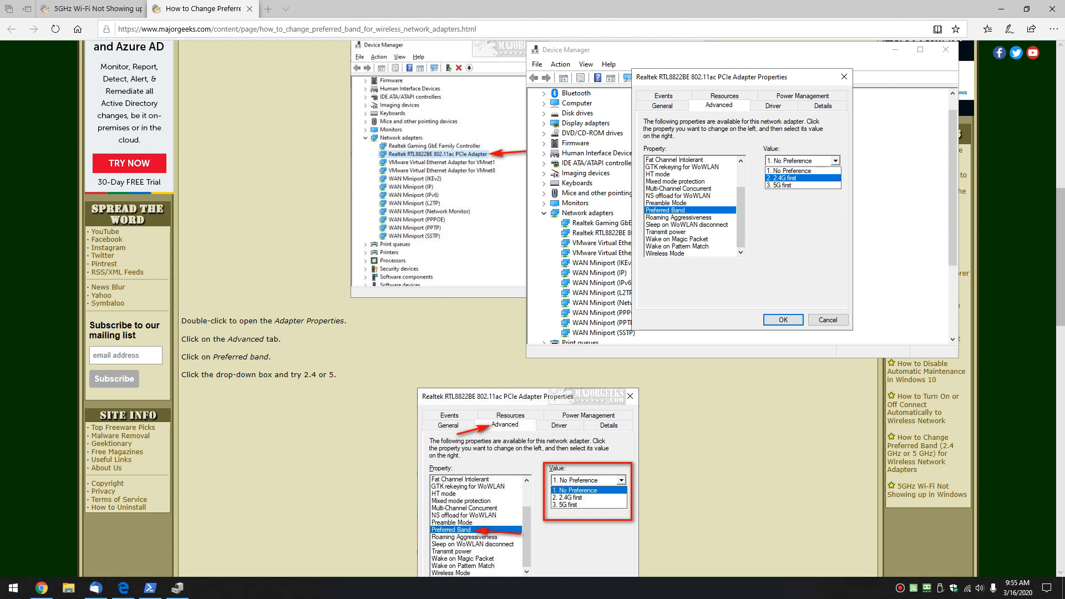
pyautogui.click(781, 185)
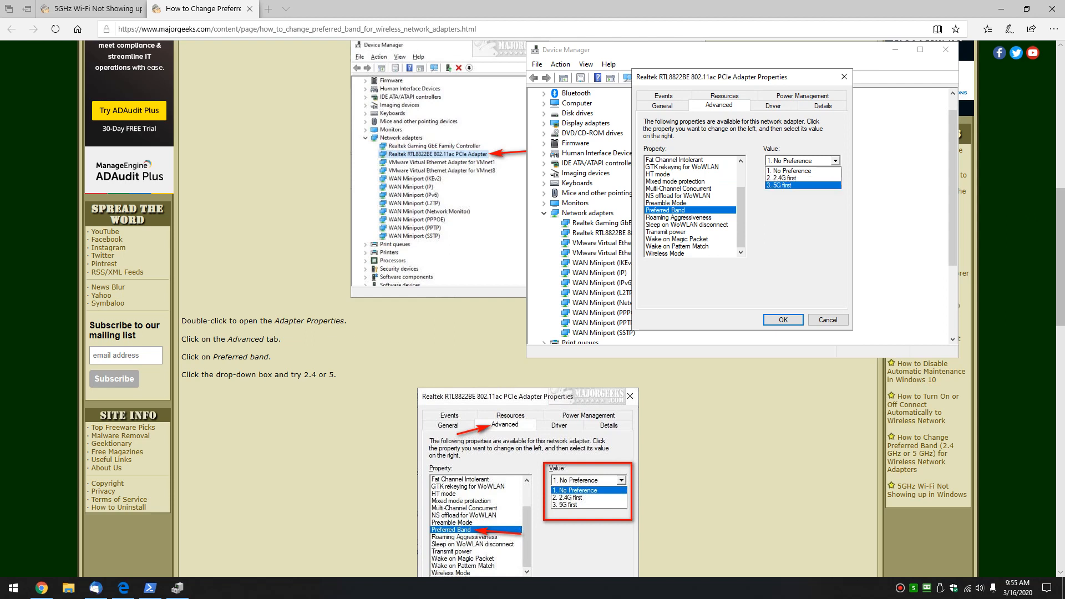
pyautogui.click(801, 160)
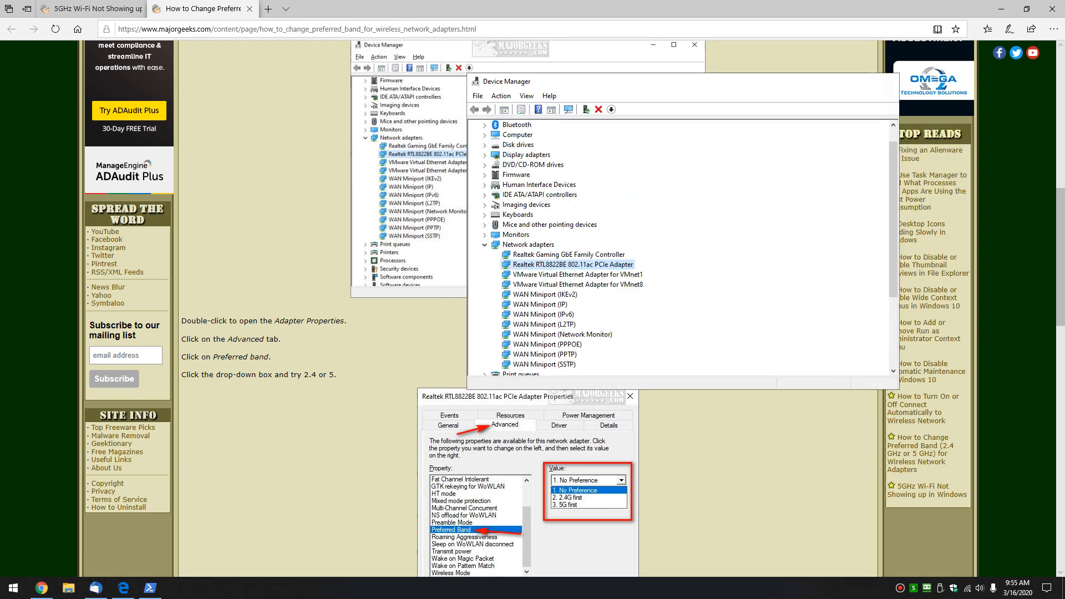
pyautogui.scroll(-3)
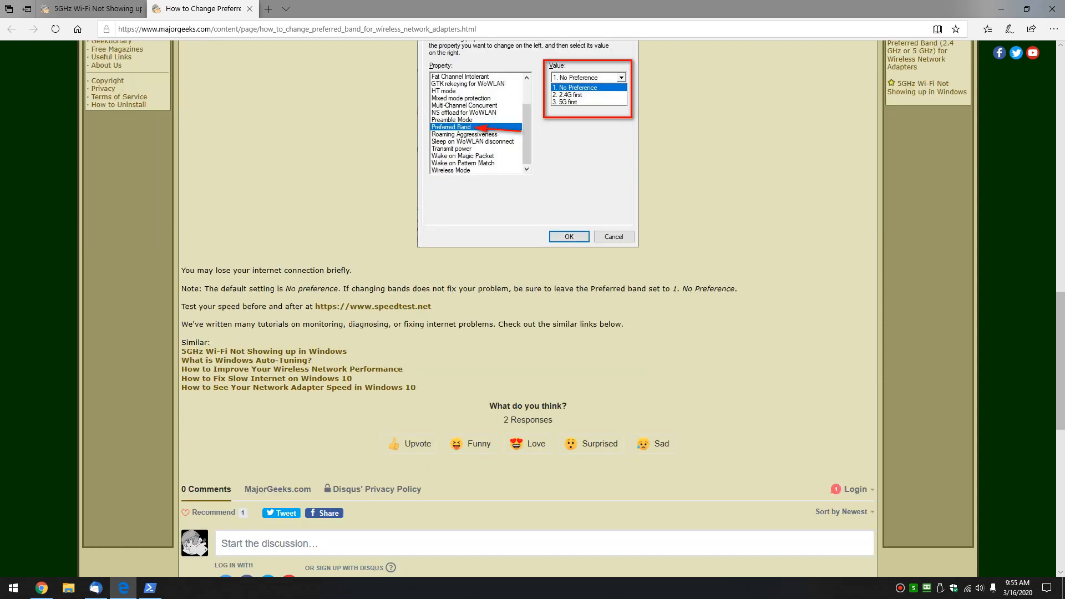
pyautogui.click(372, 306)
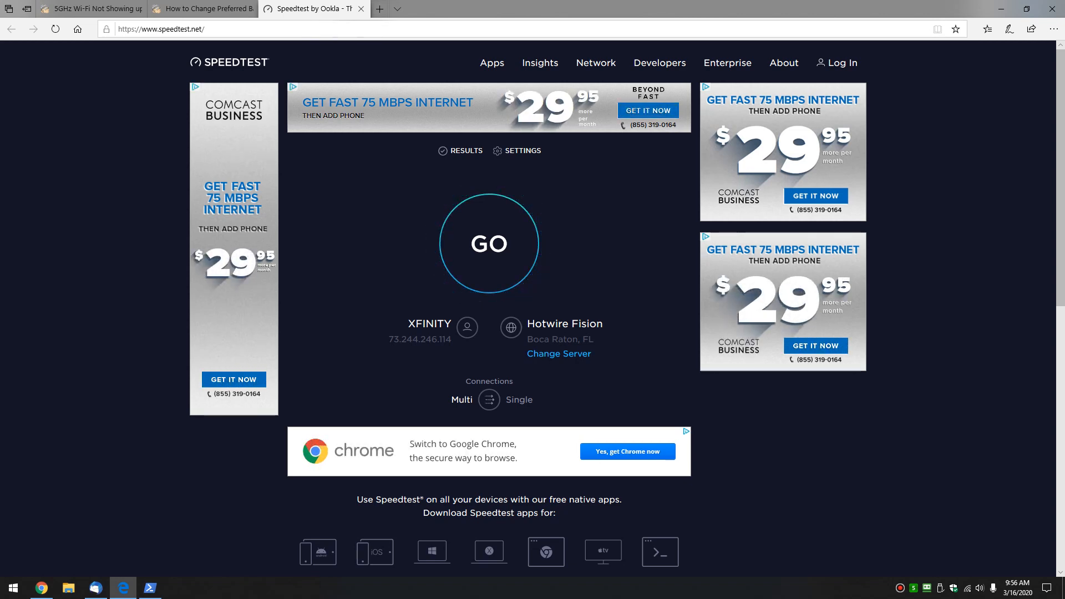
# - Switch back to the Preferred Band article tab and scroll to its top
pyautogui.click(200, 9)
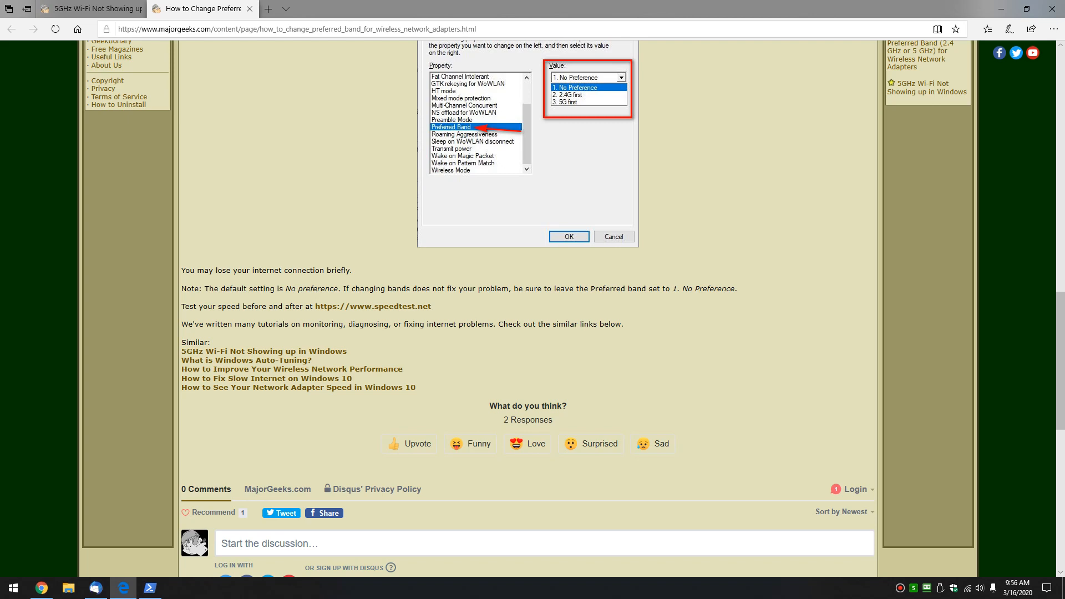
pyautogui.scroll(3)
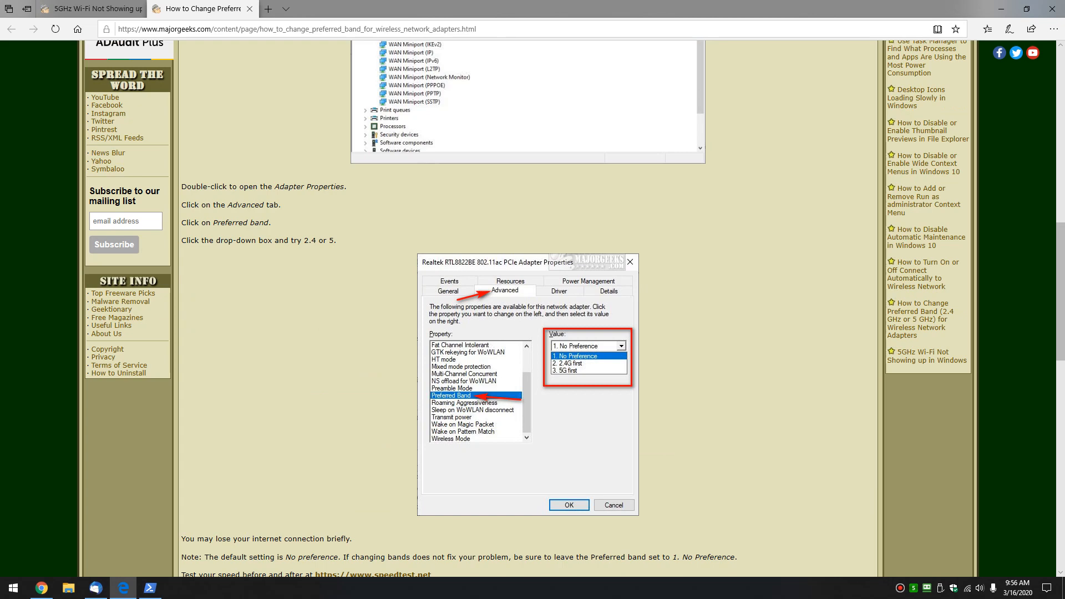
pyautogui.scroll(-3)
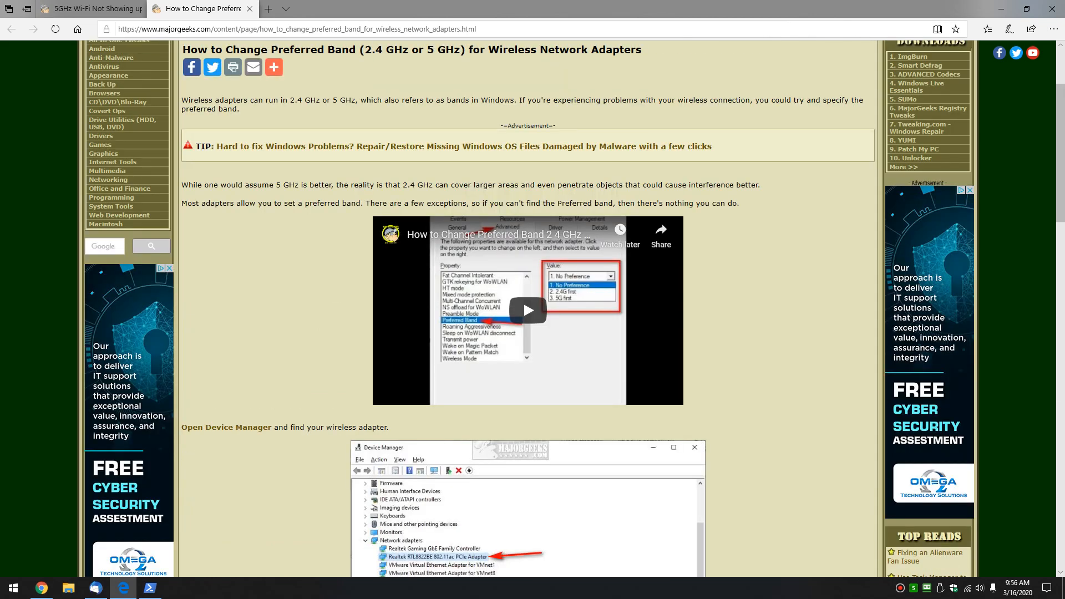
# - Close the Preferred Band article, minimize Edge, and close the PowerShell window
pyautogui.click(88, 9)
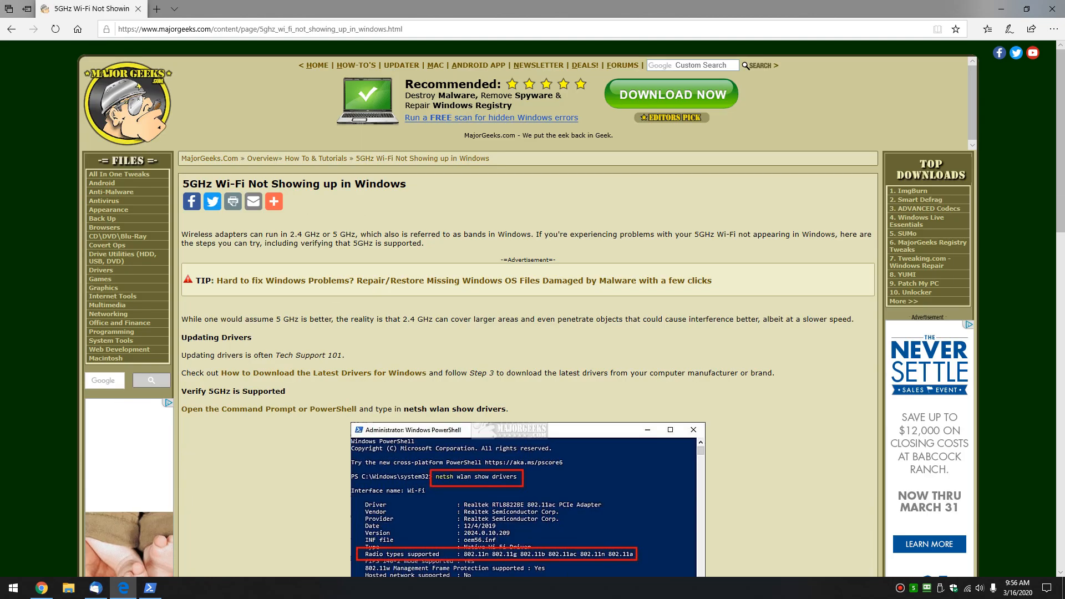
pyautogui.click(273, 201)
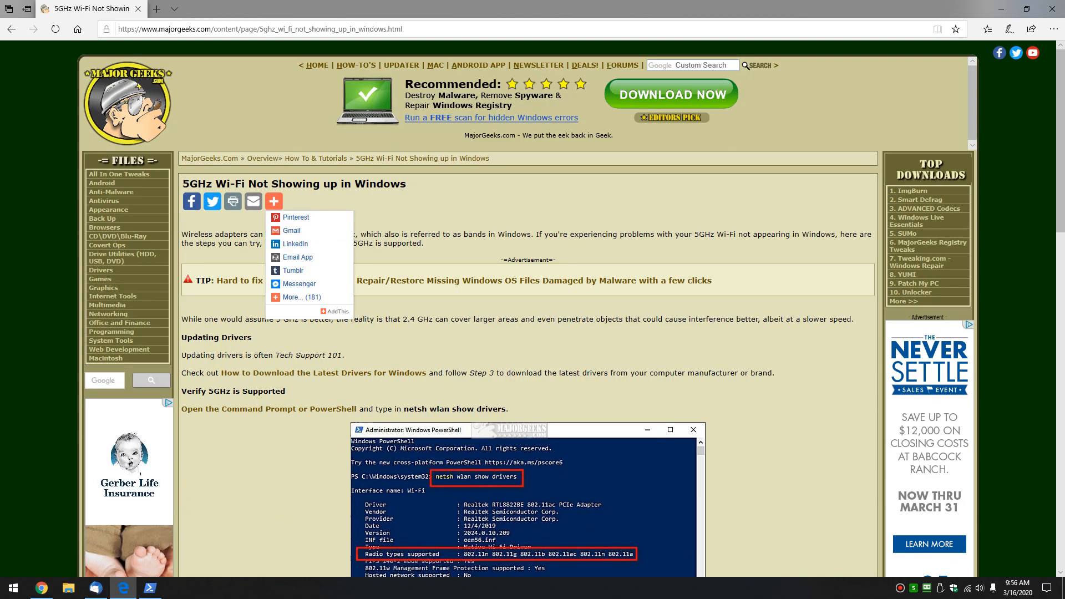
pyautogui.scroll(-3)
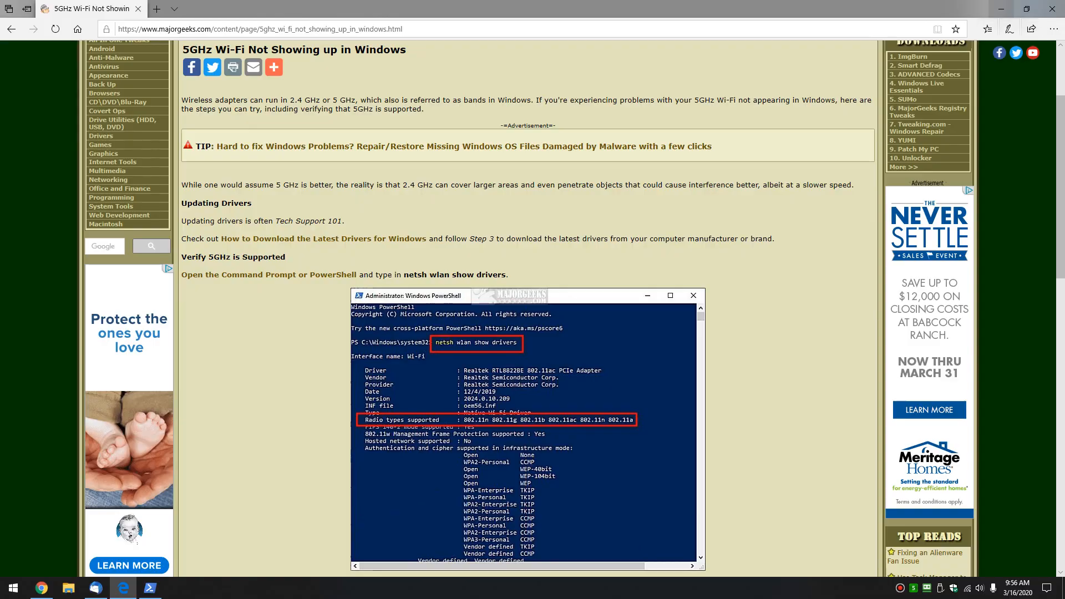
pyautogui.click(148, 589)
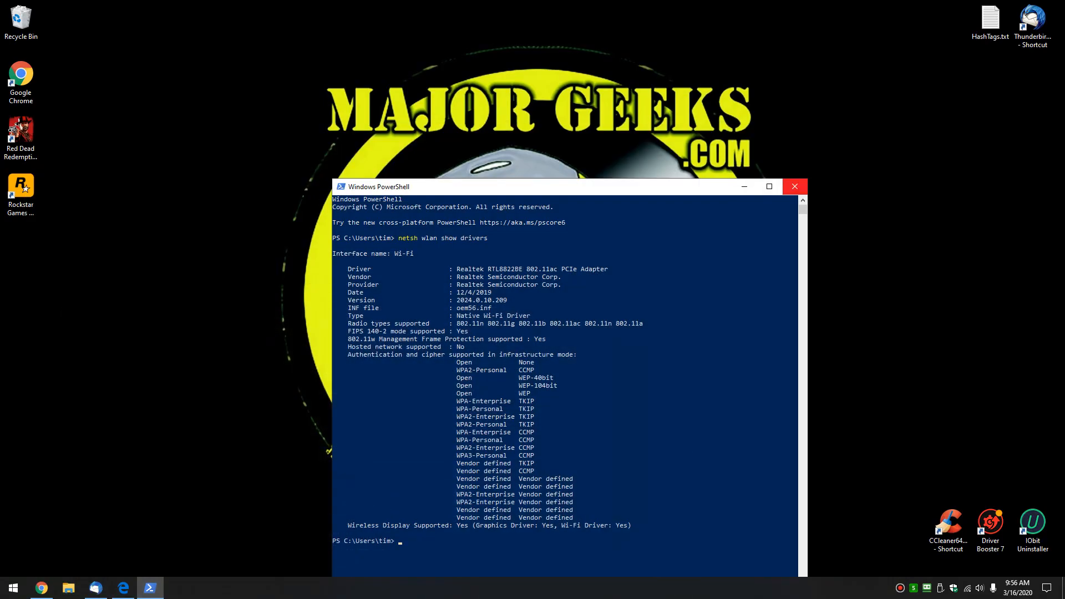
pyautogui.click(793, 187)
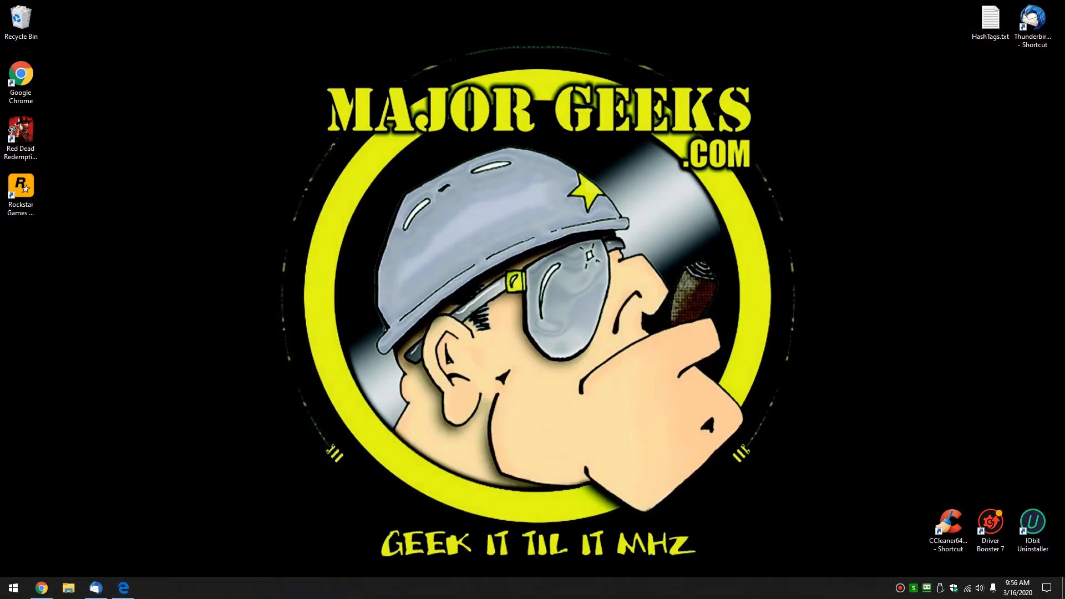